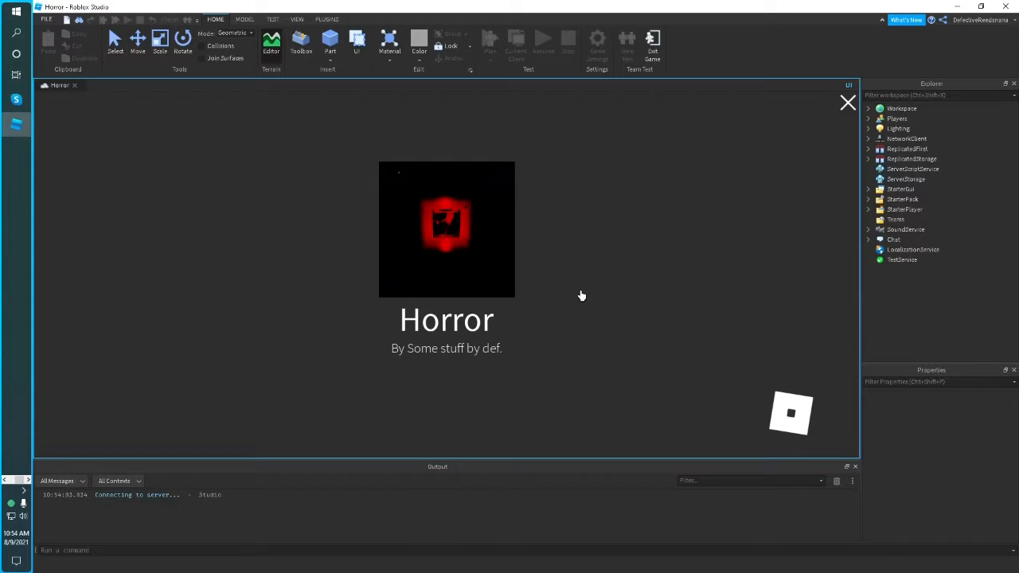
# Open the Toolbox panel from the Home tab while the Horror place loads
pyautogui.click(301, 46)
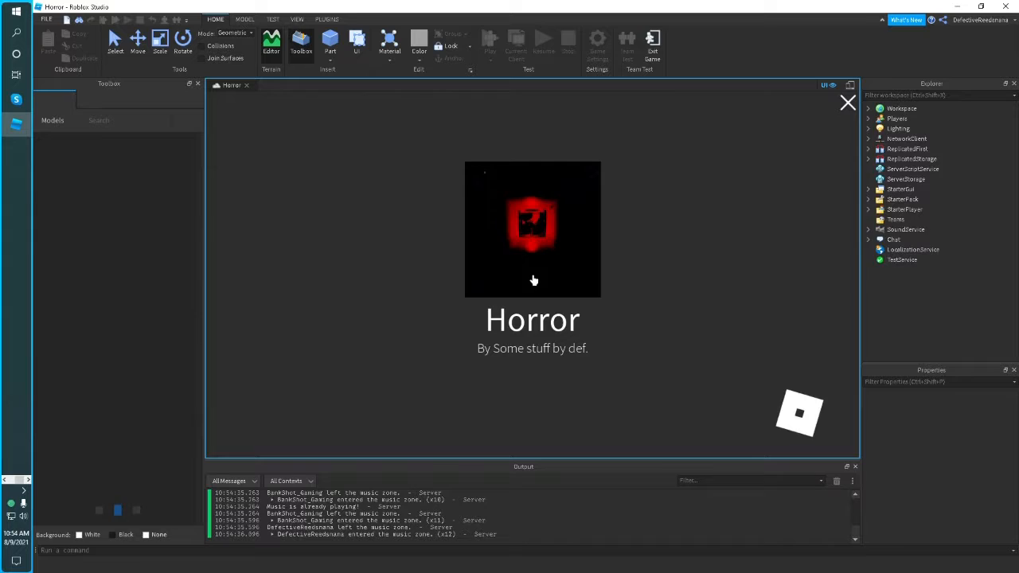